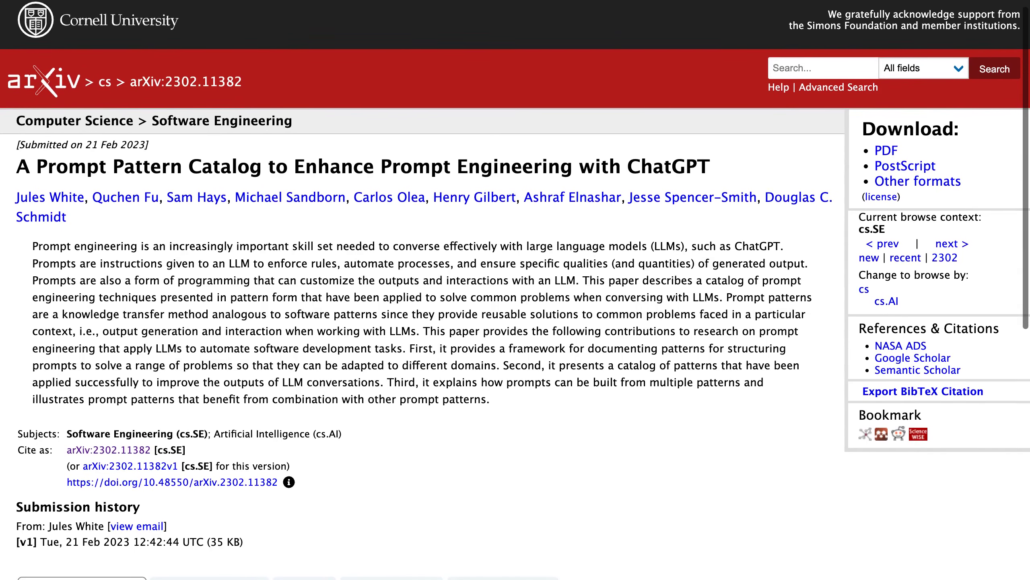
scroll("down", 3)
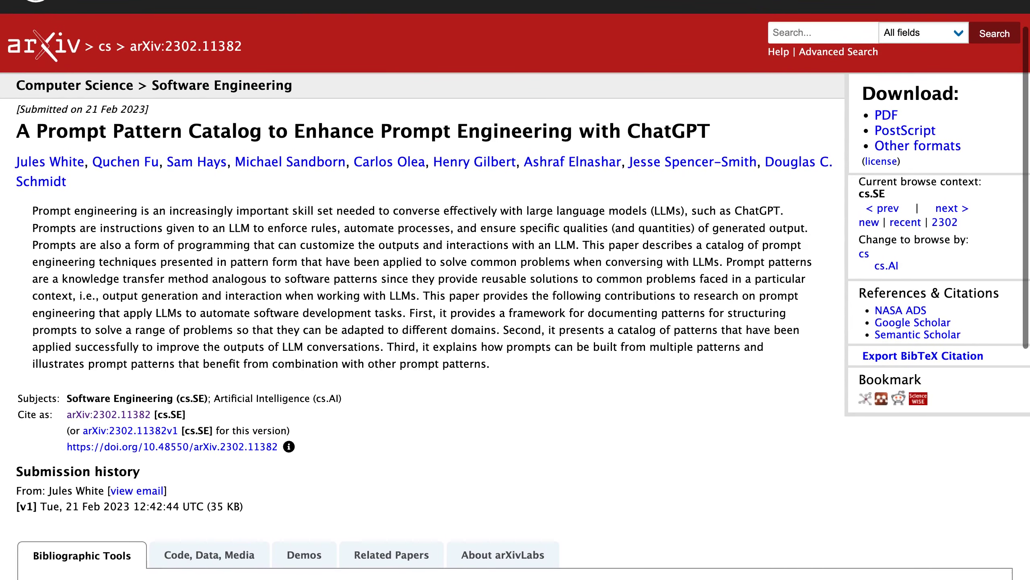
scroll("down", 3)
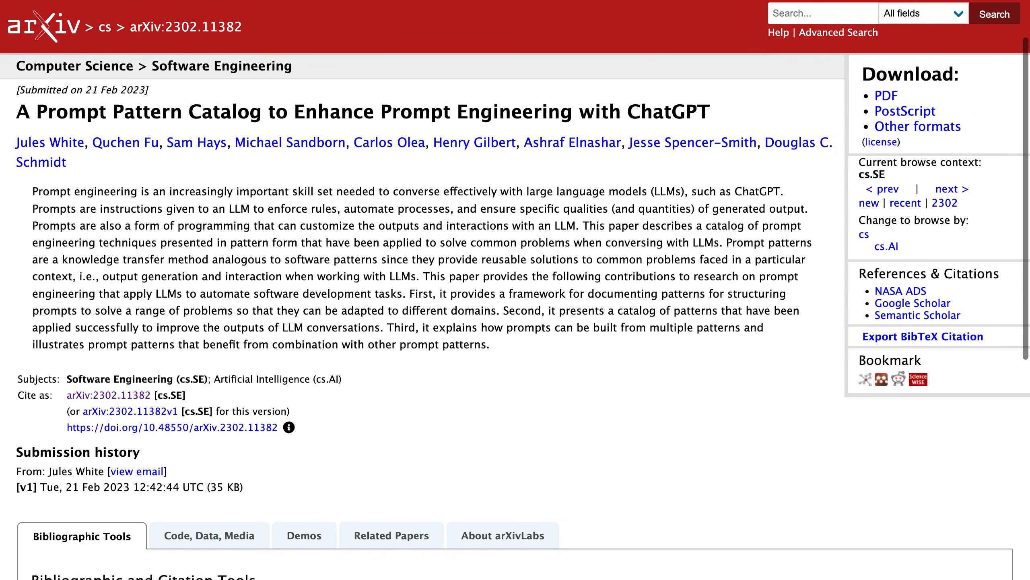
scroll("down", 3)
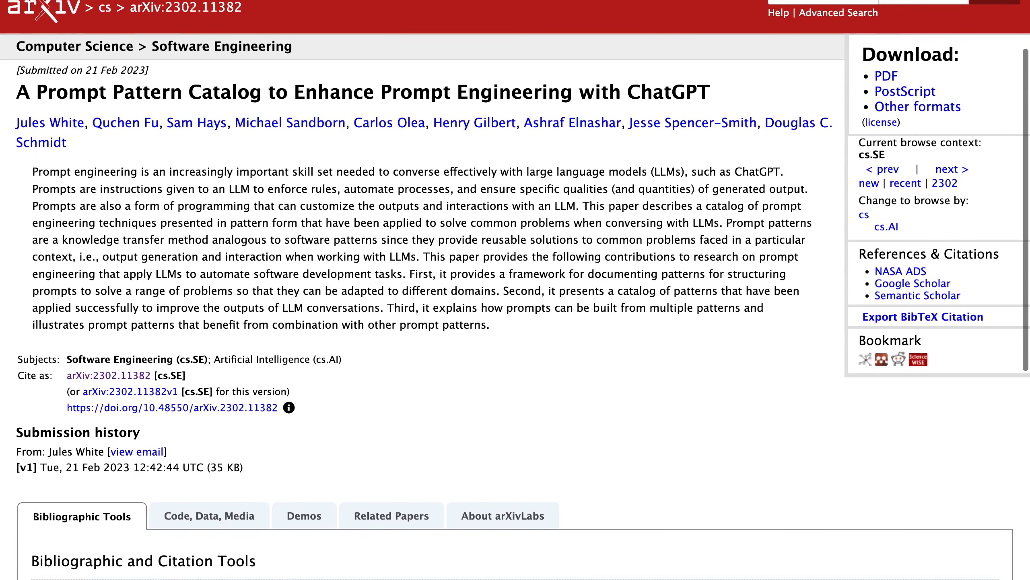
scroll("down", 3)
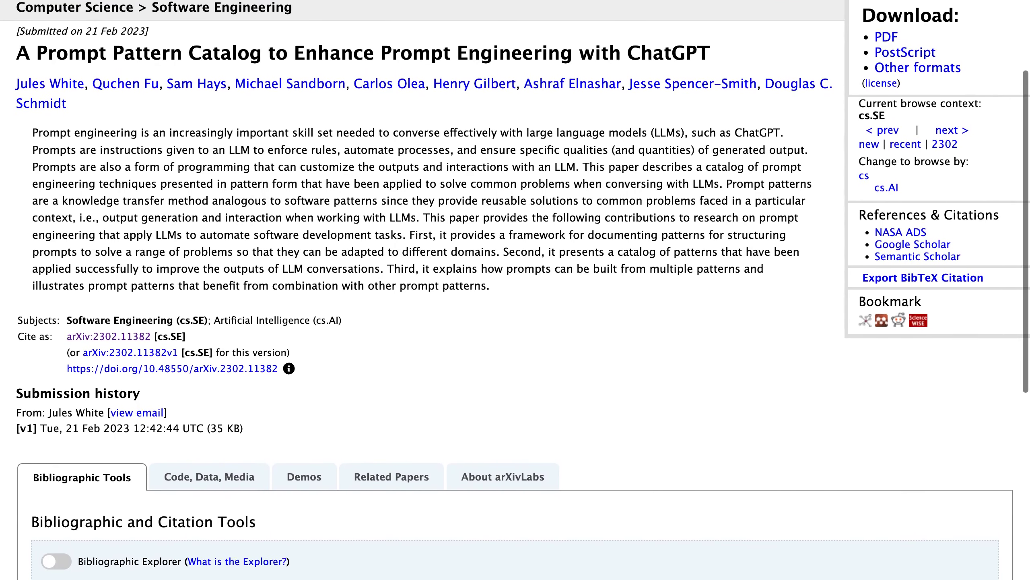
scroll("down", 3)
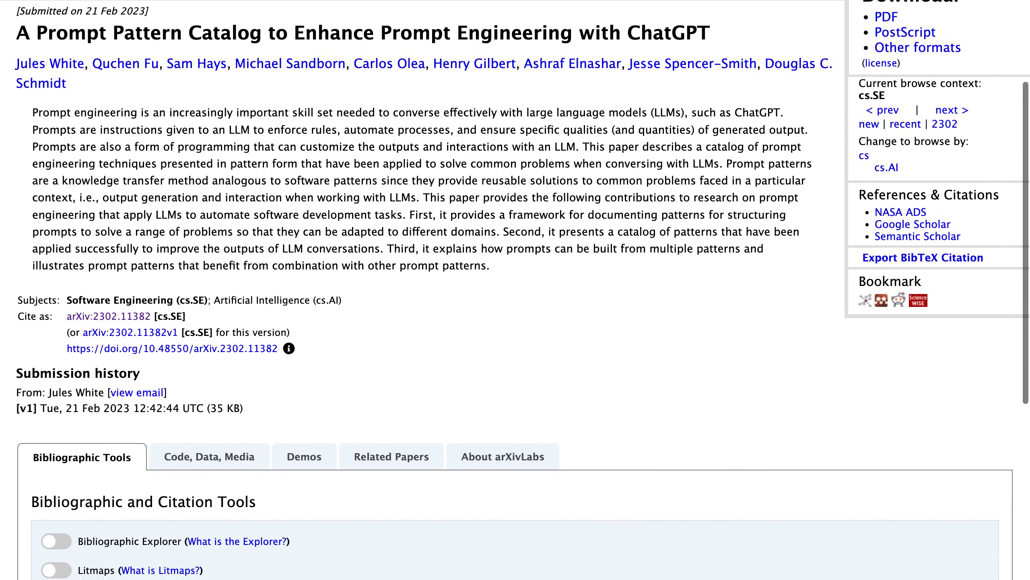
scroll("down", 3)
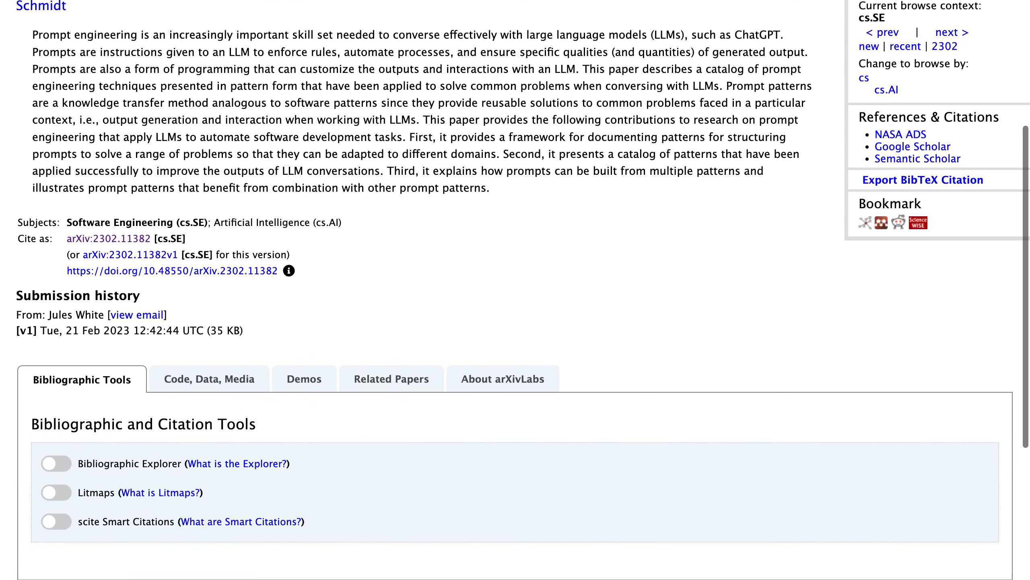
scroll("down", 3)
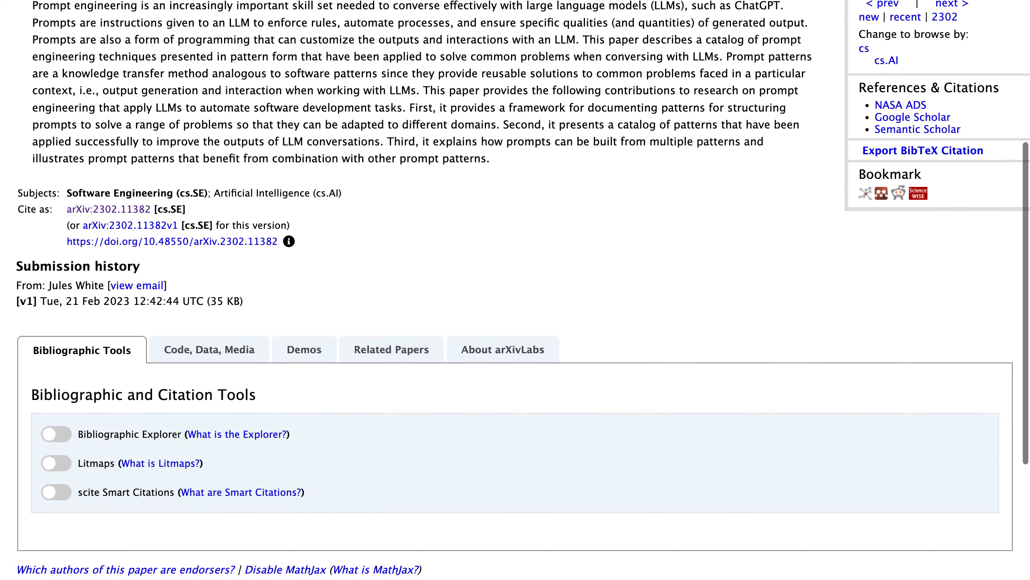
scroll("down", 3)
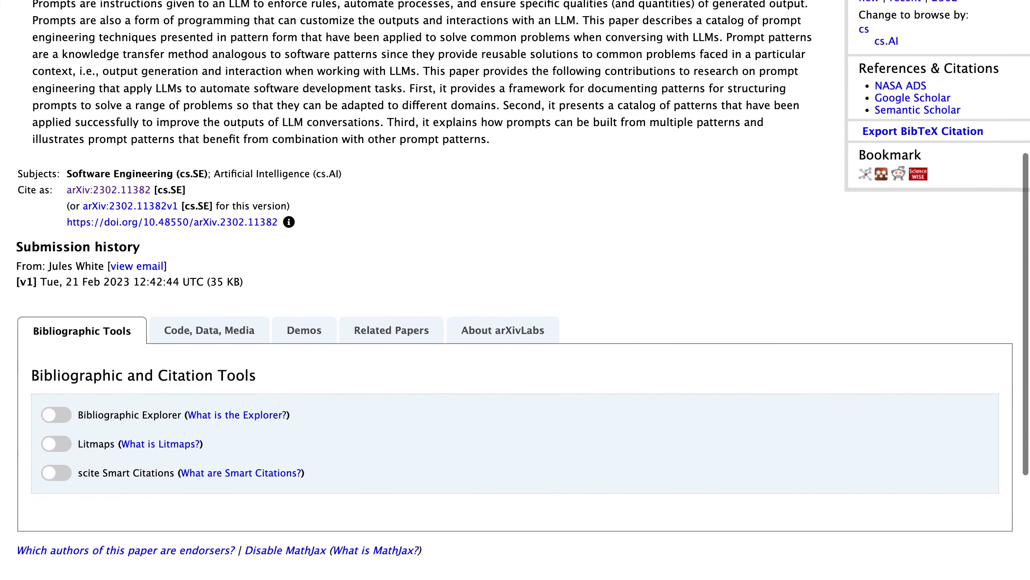
scroll("down", 3)
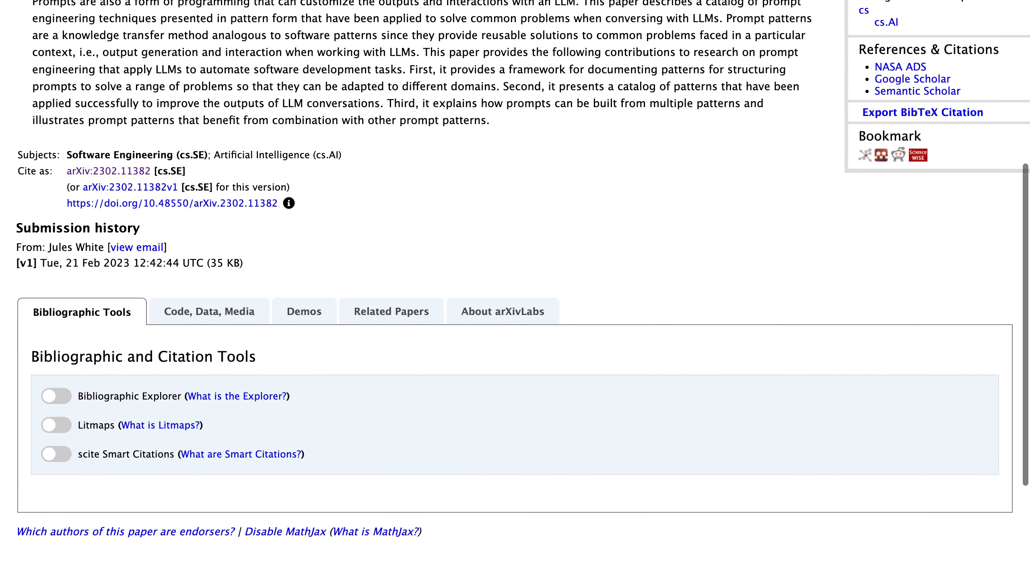
scroll("down", 3)
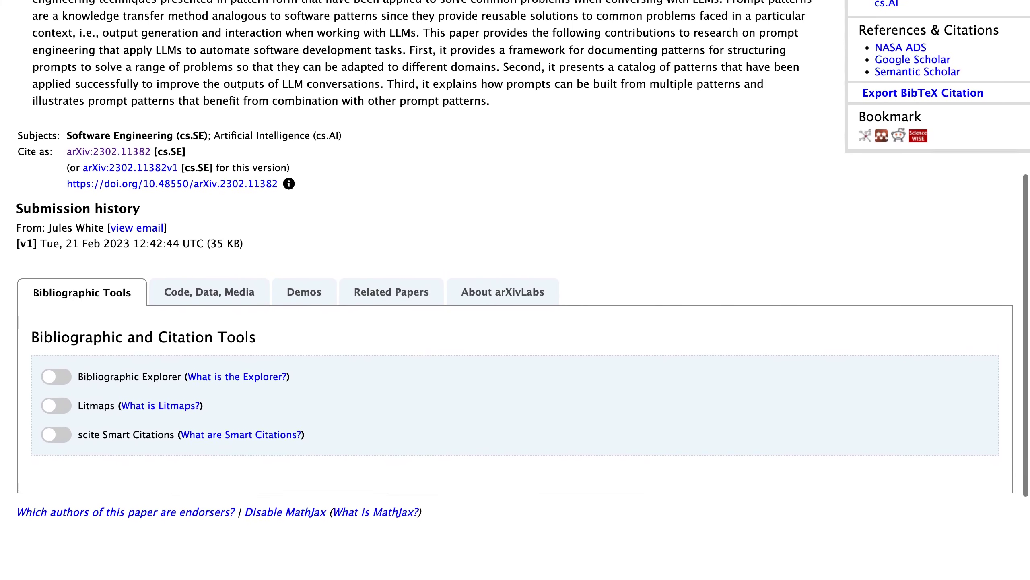
scroll("down", 3)
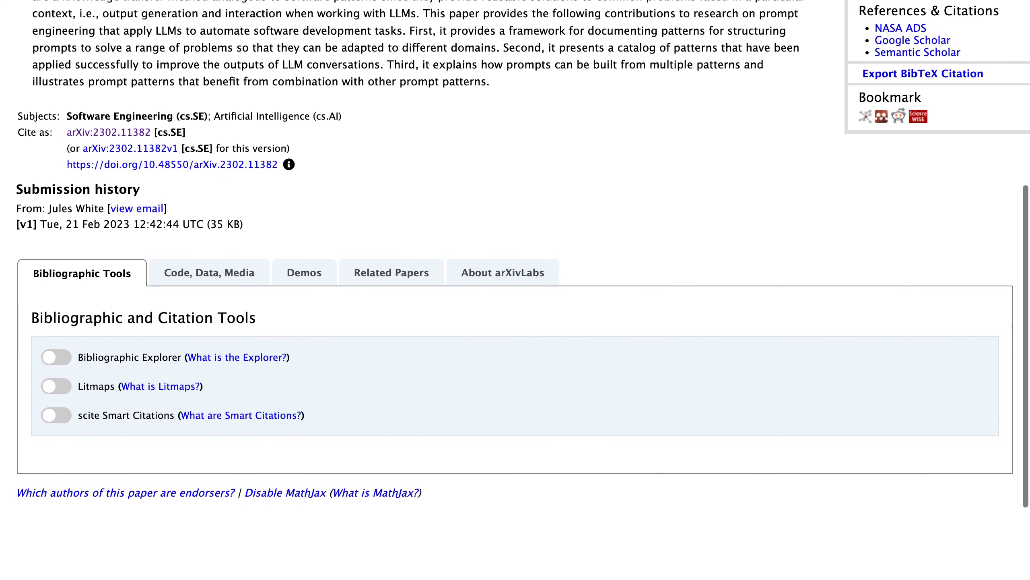
scroll("down", 3)
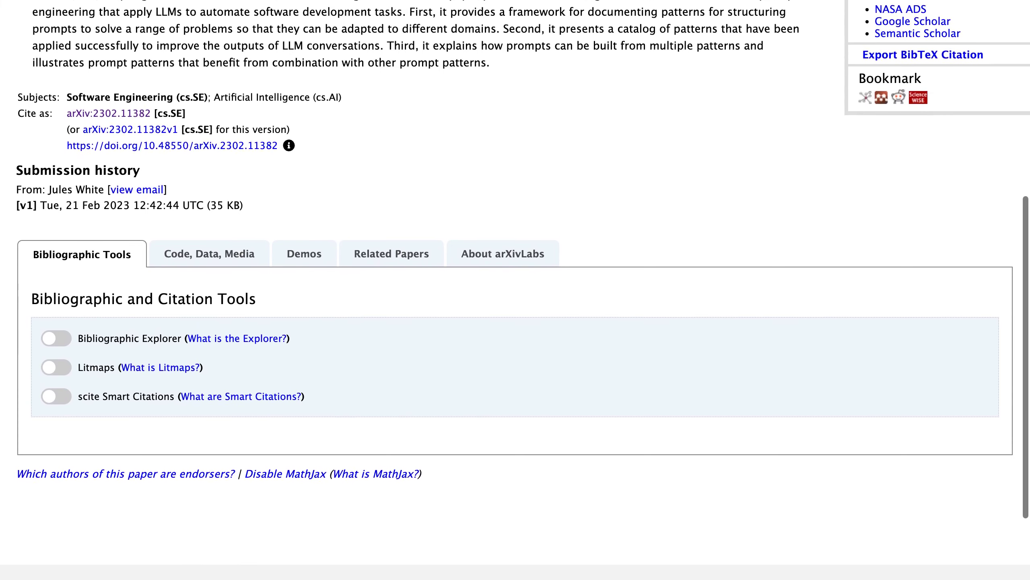
scroll("down", 3)
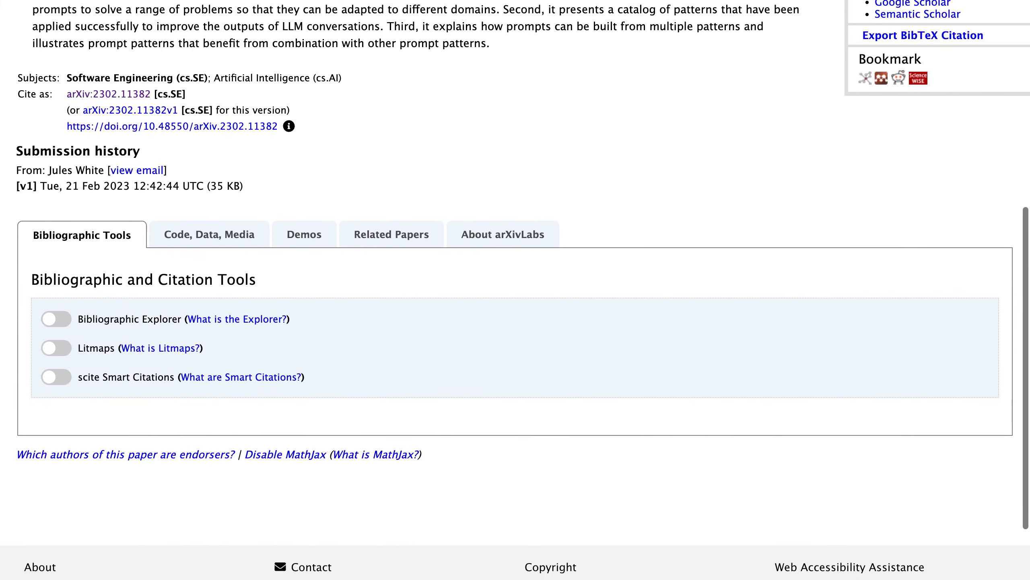
scroll("down", 3)
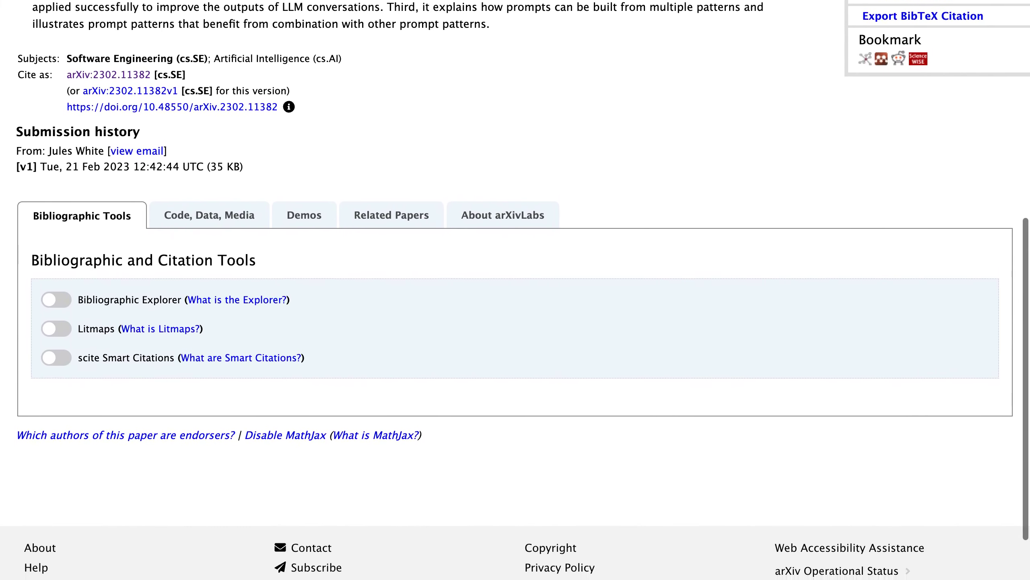
scroll("down", 3)
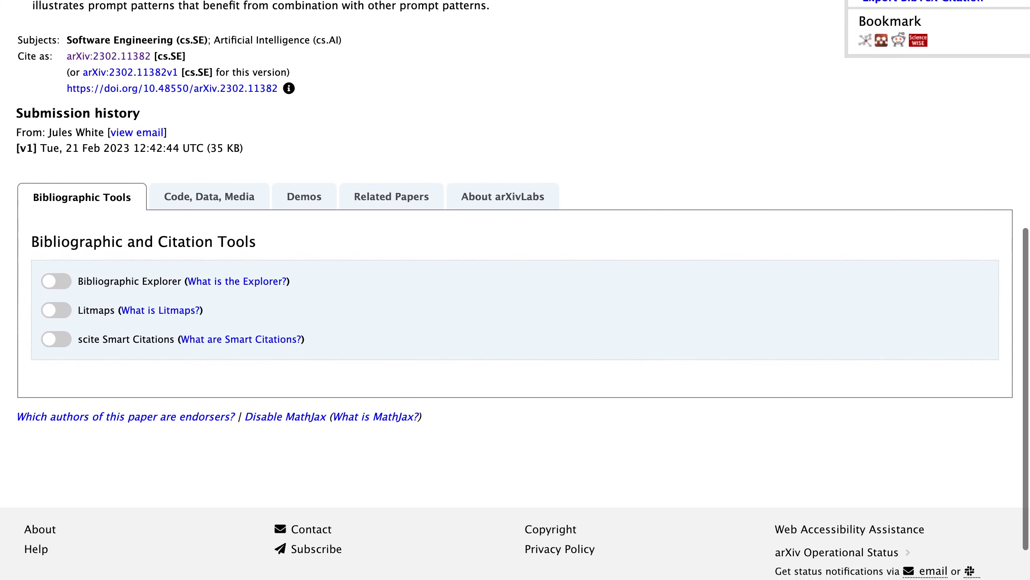
scroll("down", 3)
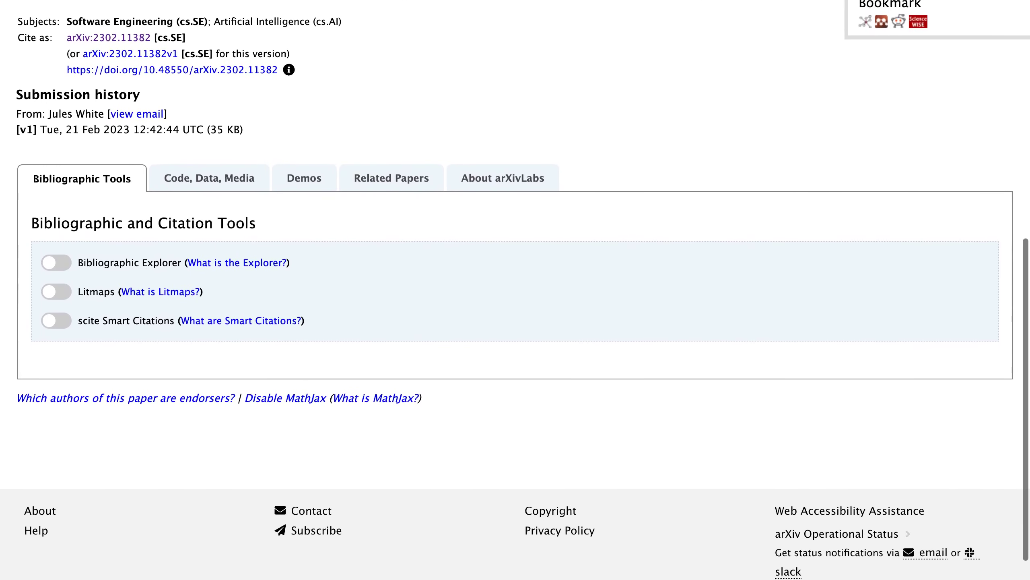
scroll("down", 3)
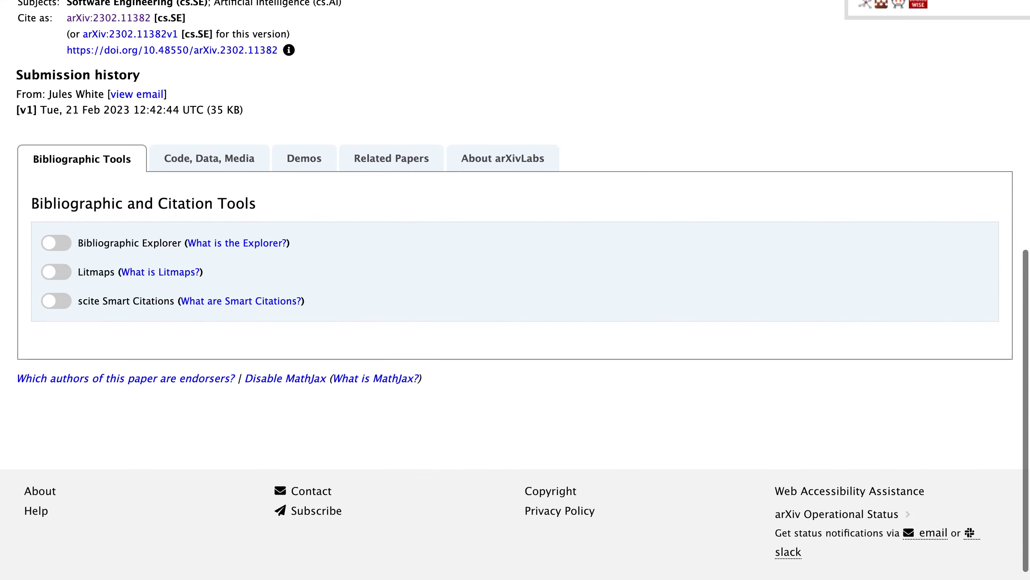
scroll("up", 3)
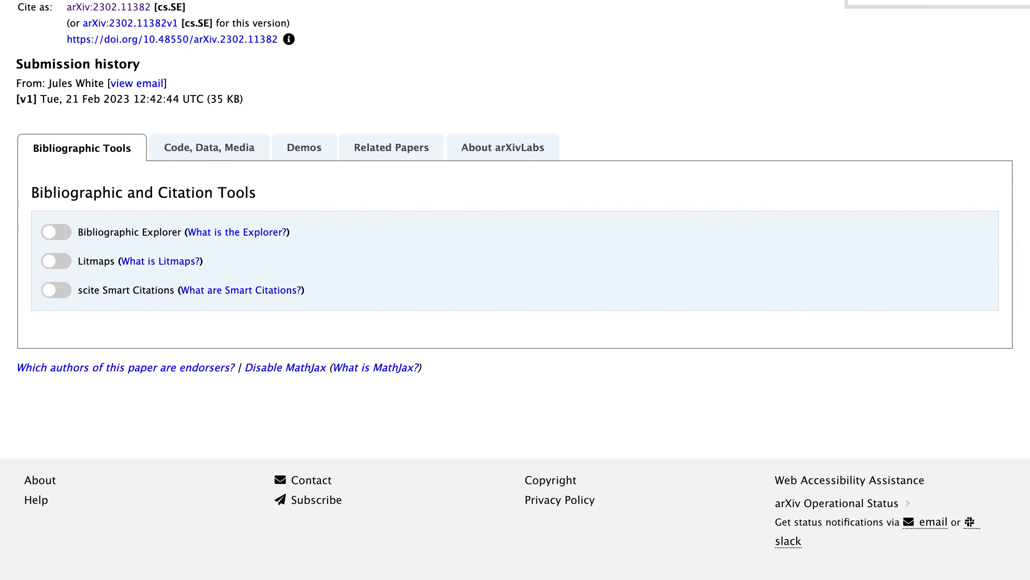